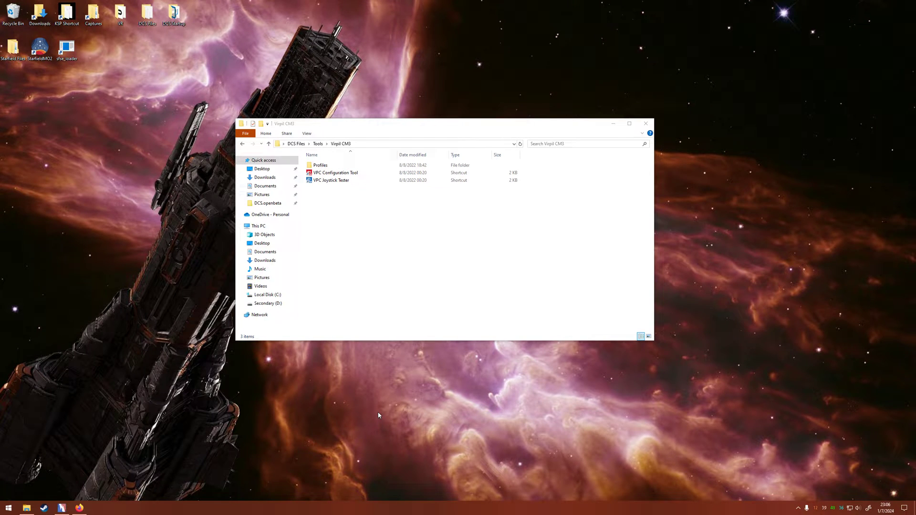
mouse_move(378, 271)
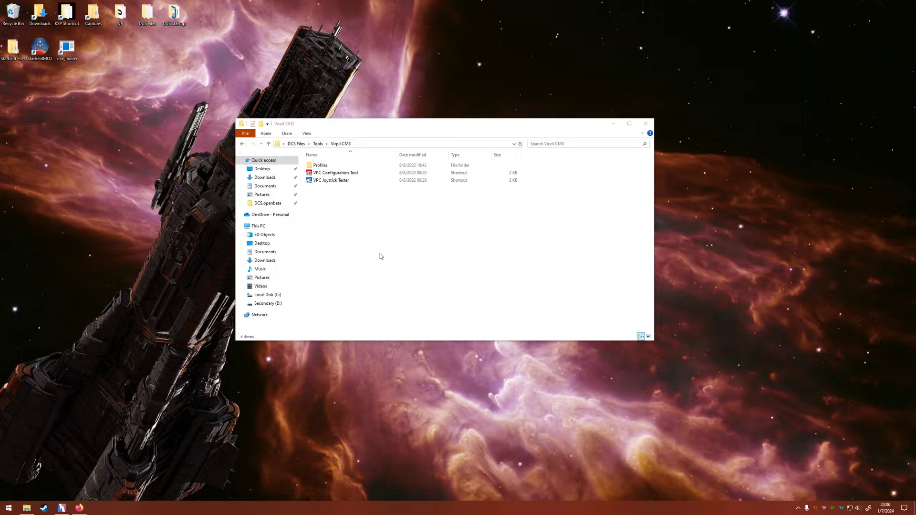
- Launch VPC Configuration Tool and load the connected VPC Throttle MT-50CM3 configuration
click(335, 173)
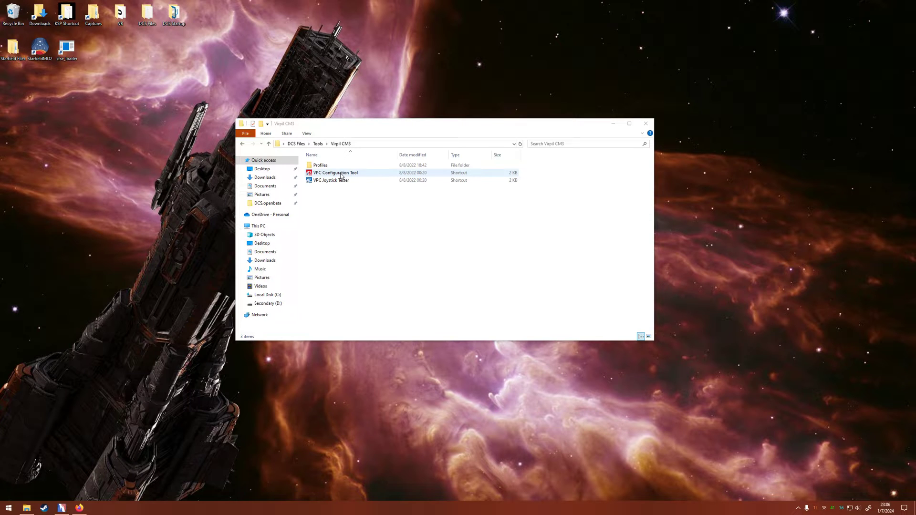
click(335, 173)
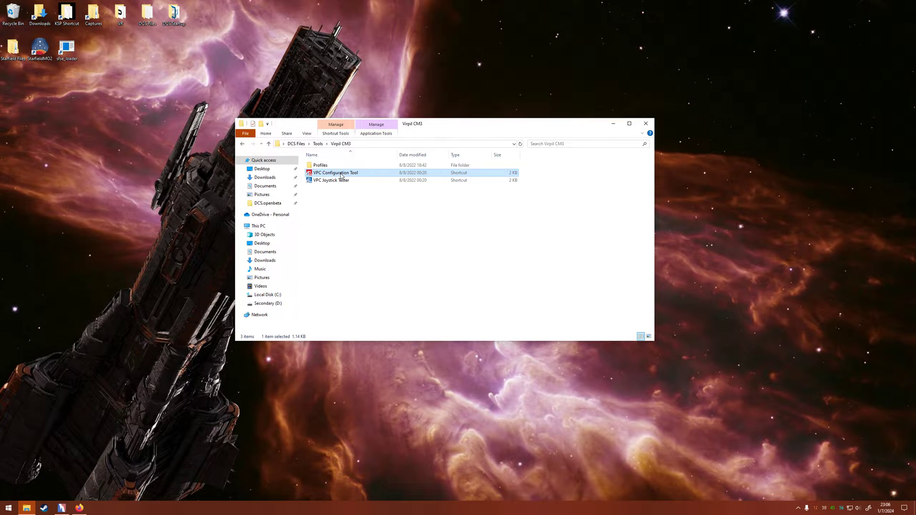
double_click(335, 173)
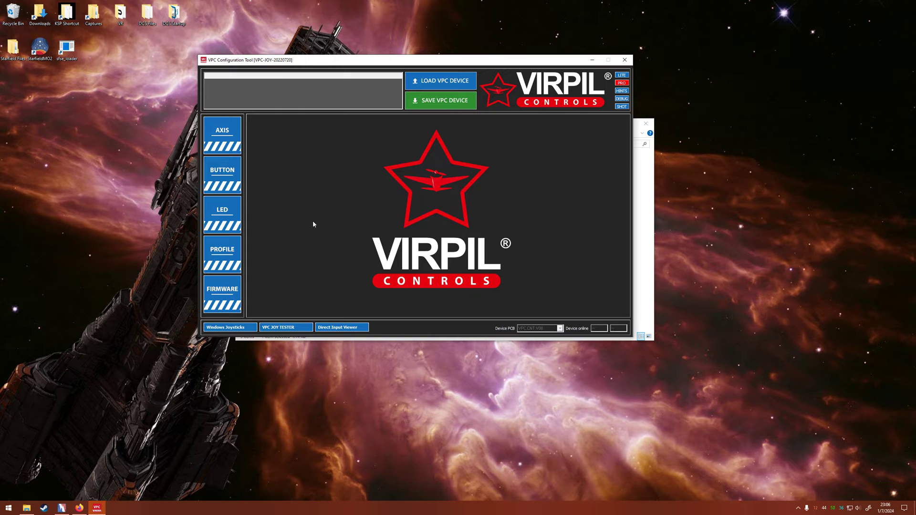
click(440, 80)
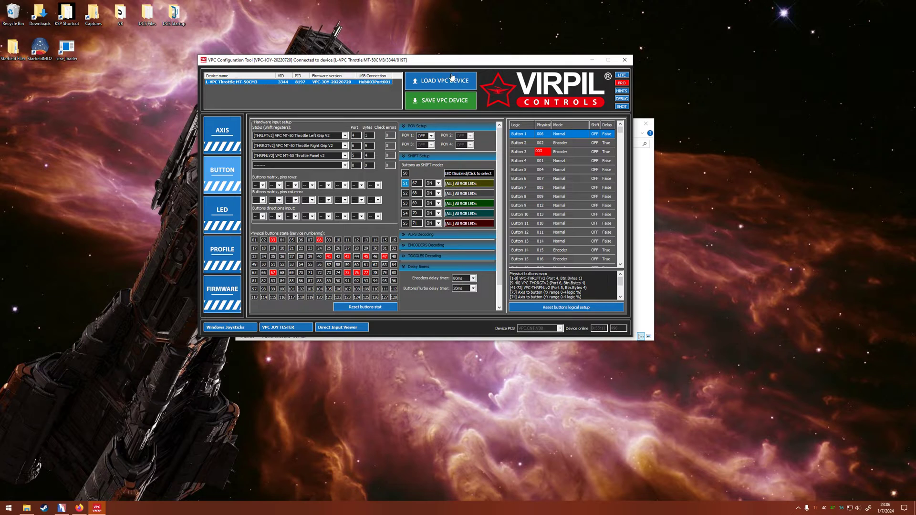
mouse_move(385, 392)
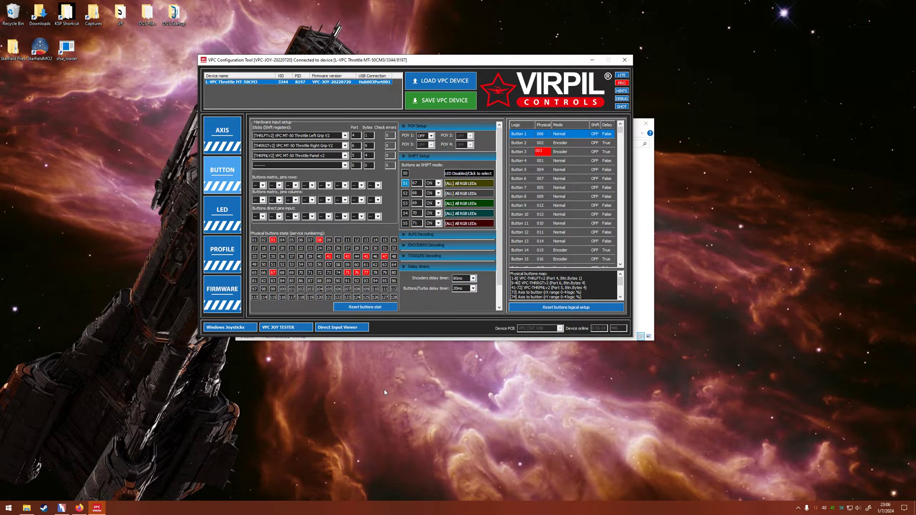
mouse_move(410, 306)
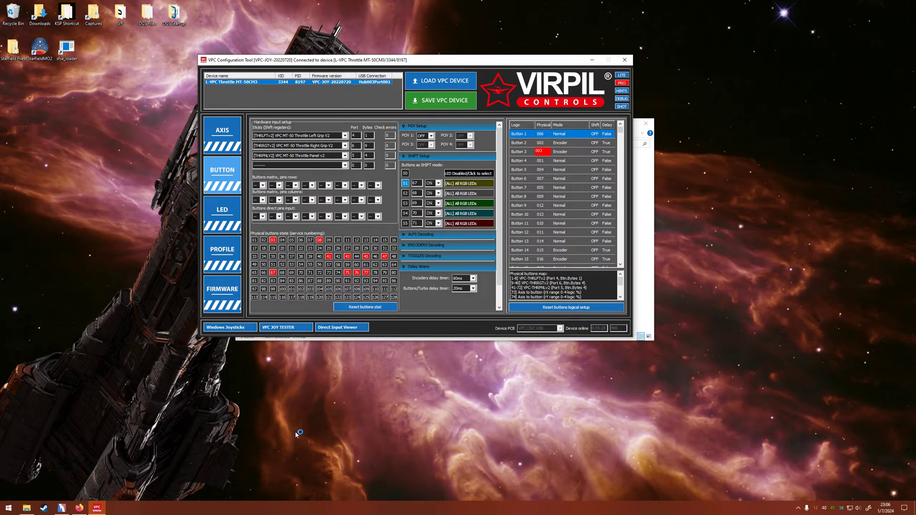
- Open the joystick tester, log buttons 87–90 from the red toggles, then reset button stats
click(278, 327)
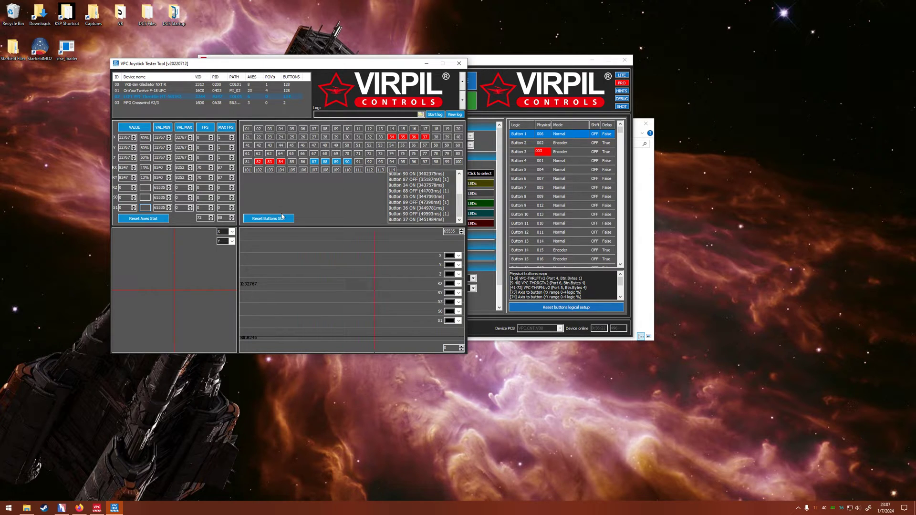
click(268, 218)
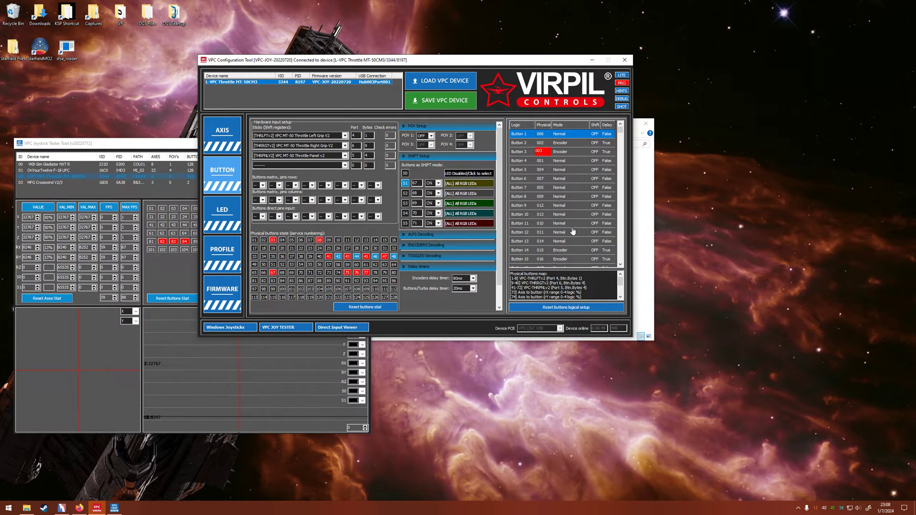
- Scroll the throttle's logical button list down toward Button 87
scroll(down, 3)
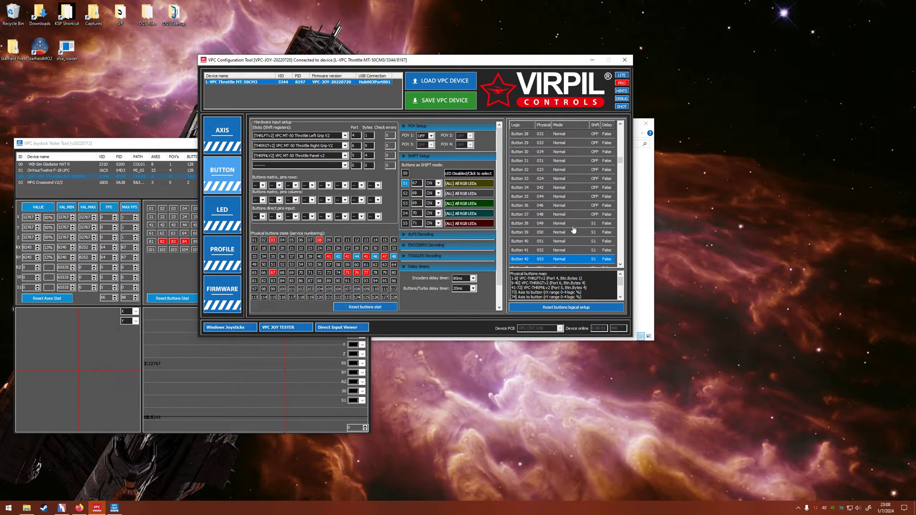
scroll(down, 3)
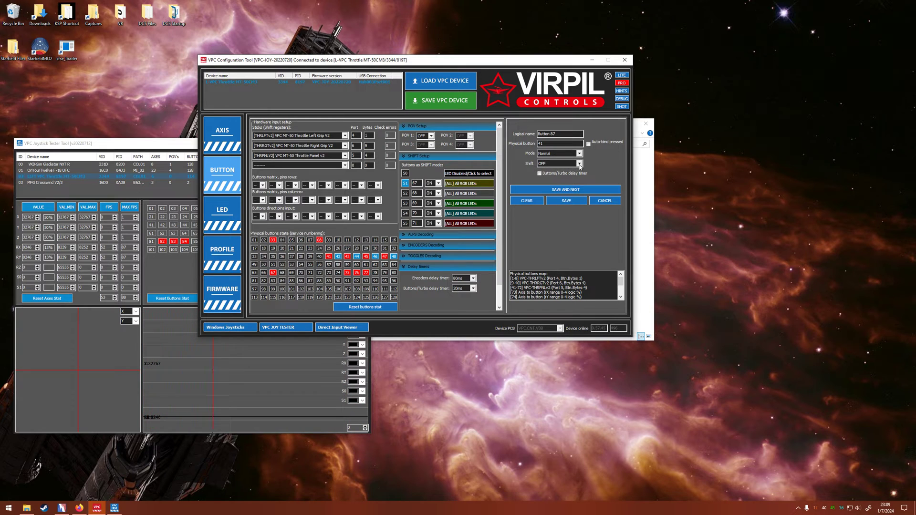
- Map logical Button 87 to physical button 41, Normal mode, shift OFF
click(579, 163)
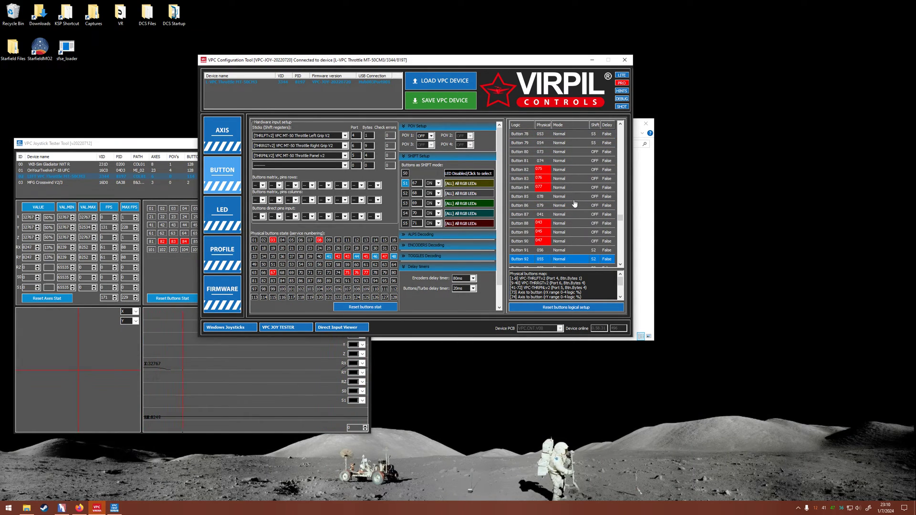
- Scroll the logical button list down to reach Buttons 88–90 through Button 95
scroll(down, 3)
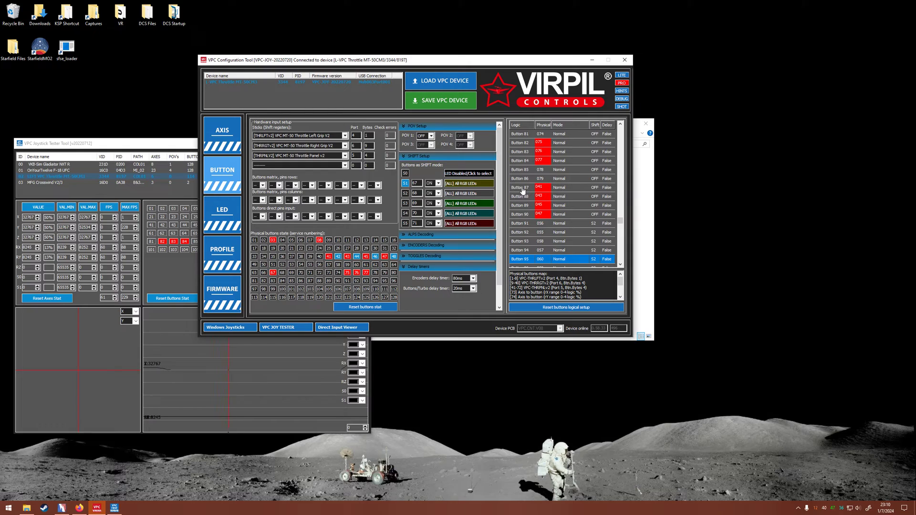